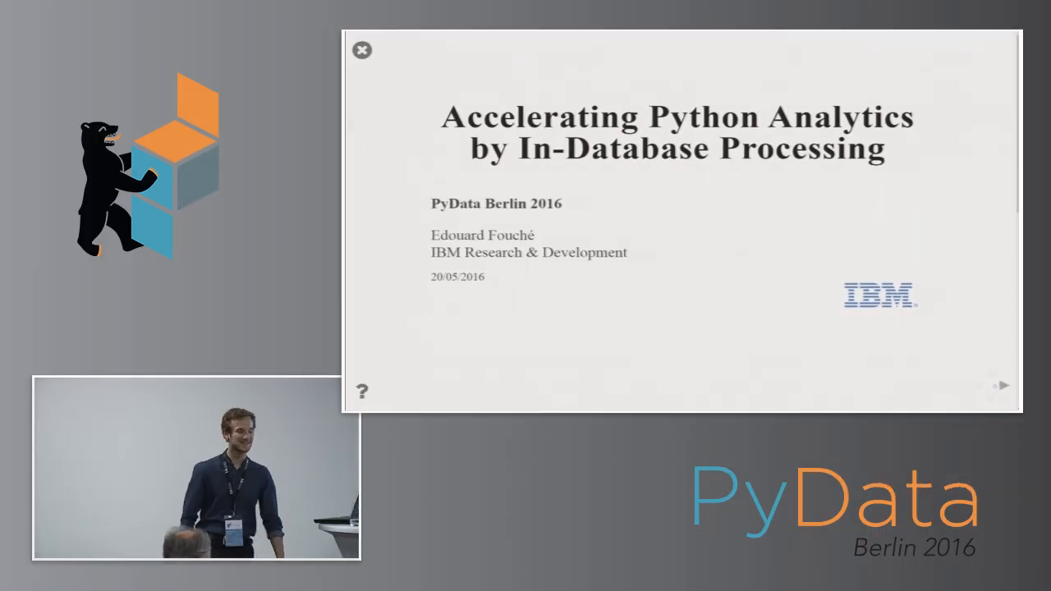
Step: Advance to the 'Task: Compute the mean for each column' slide, revealing the pandas alternative
click(1002, 385)
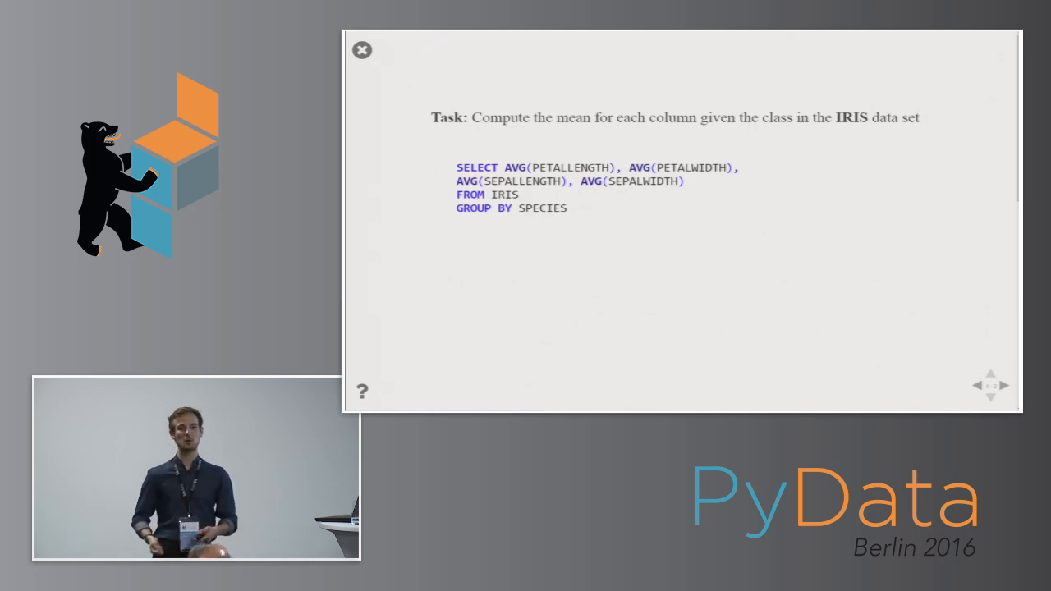
Step: Reveal the one-line Pandas groupby mean and run it to show per-species iris means
click(1002, 385)
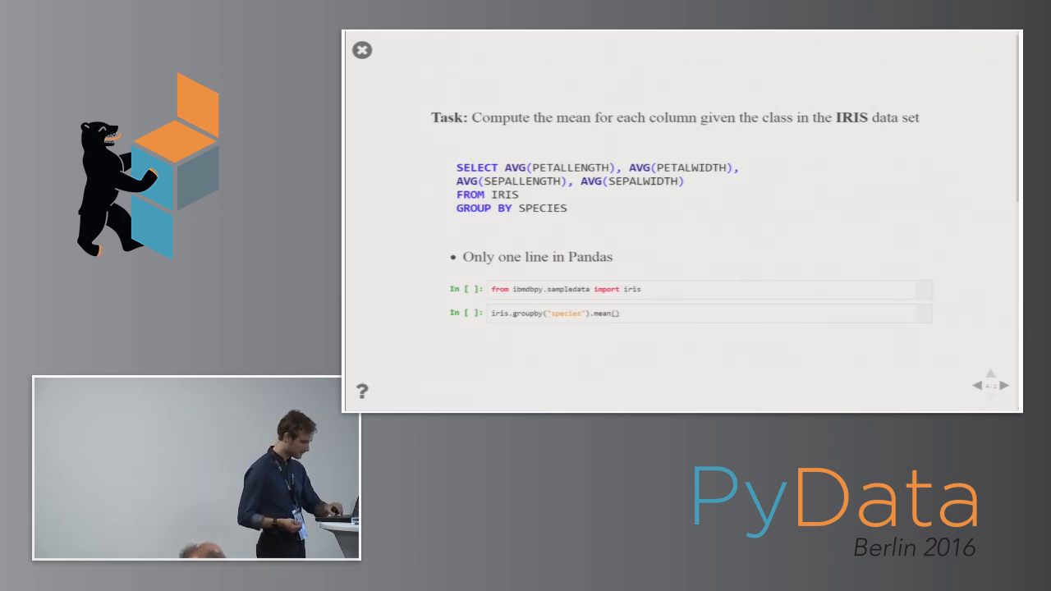
click(706, 288)
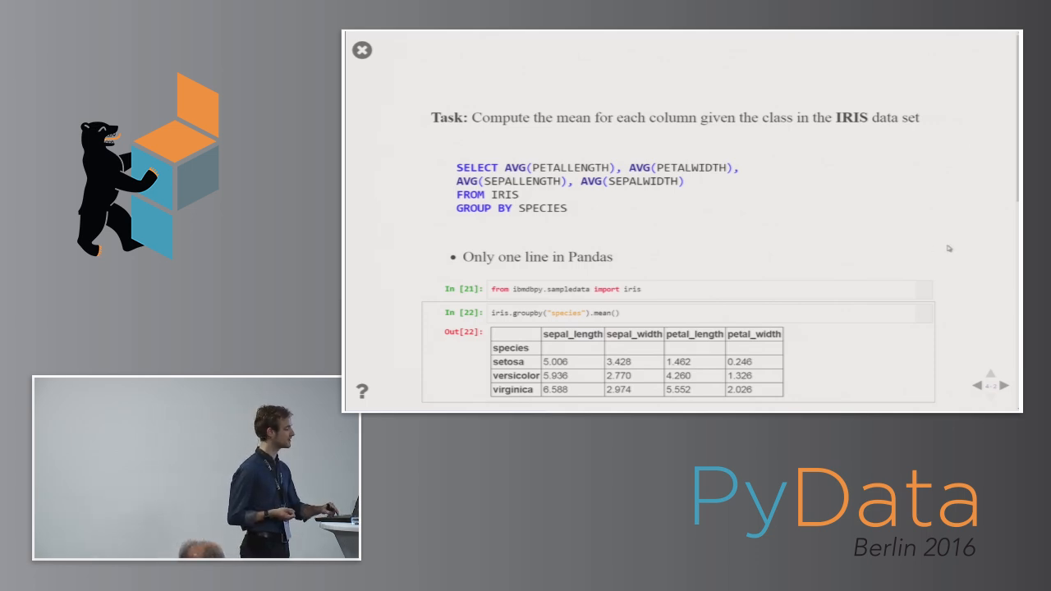
mouse_move(975, 210)
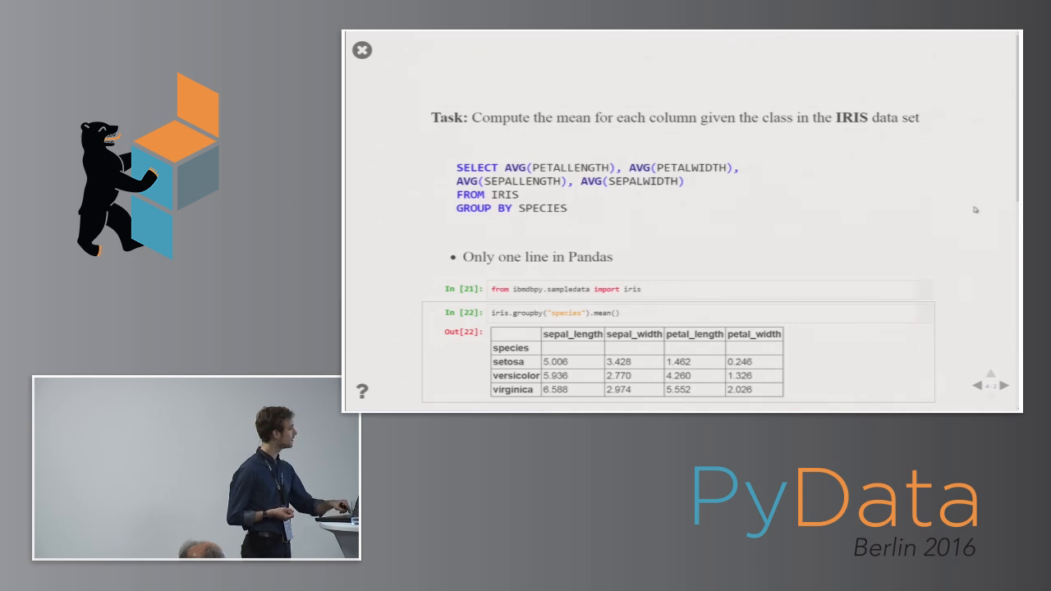
click(978, 385)
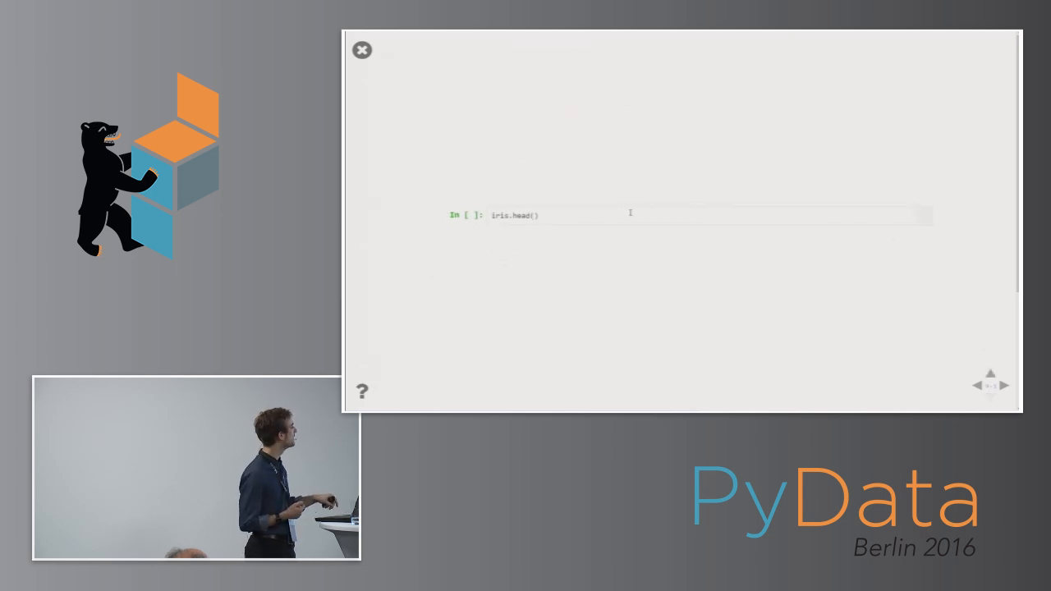
Step: Run iris.head() to show five setosa rows and its FETCH FIRST 5 ROWS query
right_click(630, 213)
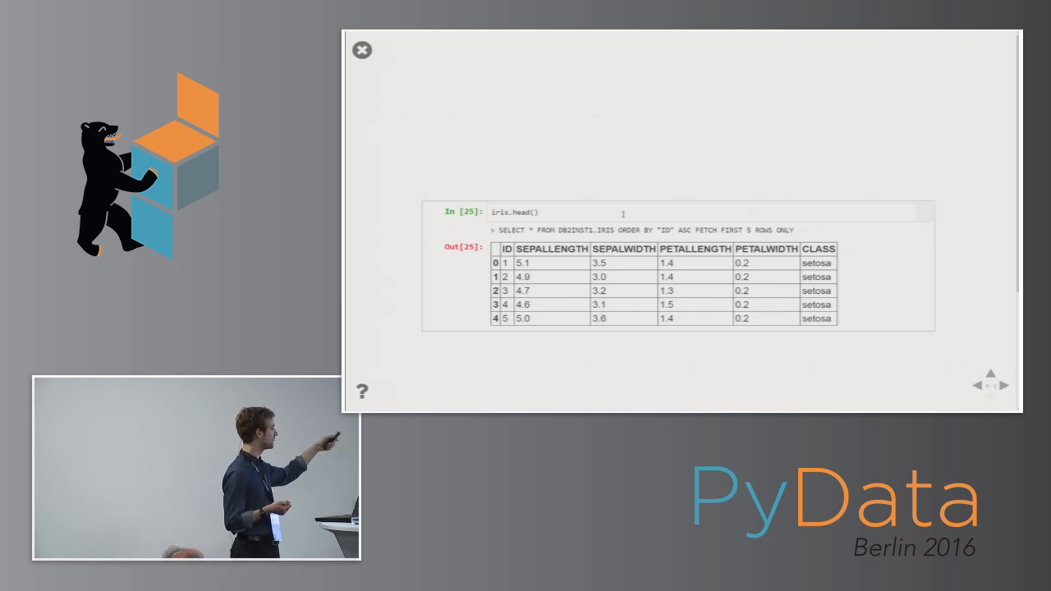
mouse_move(621, 193)
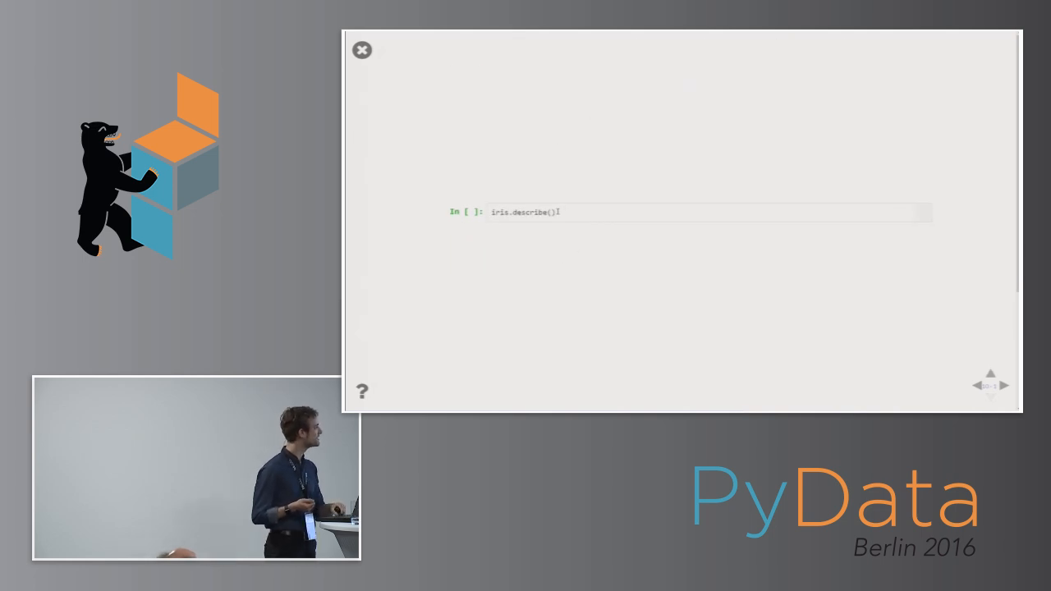
Step: Run iris.describe(), scroll its SQL and statistics output, and advance to 'Data manipulation'
click(678, 212)
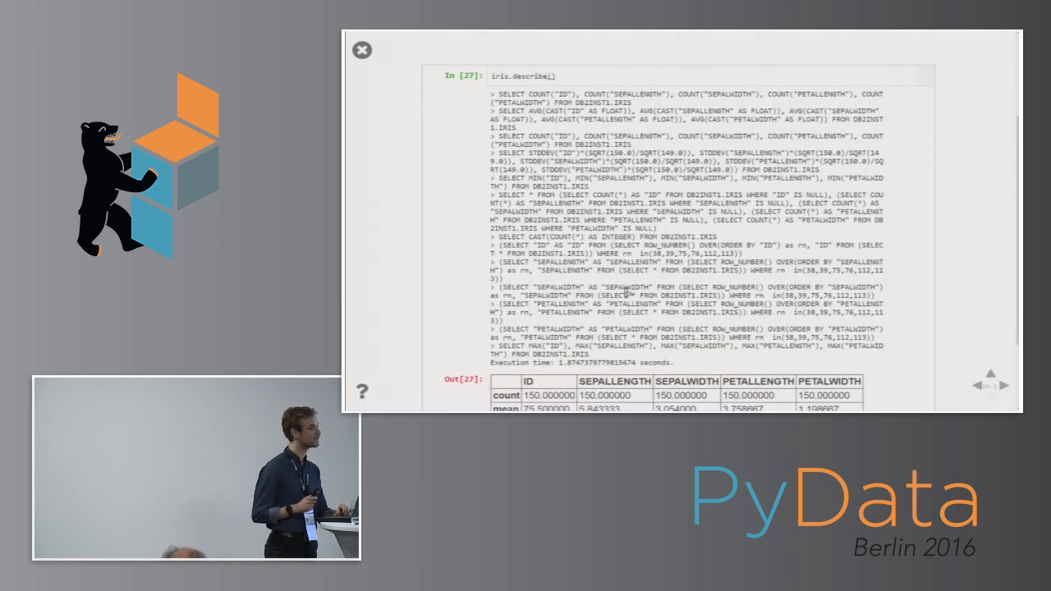
scroll(up, 3)
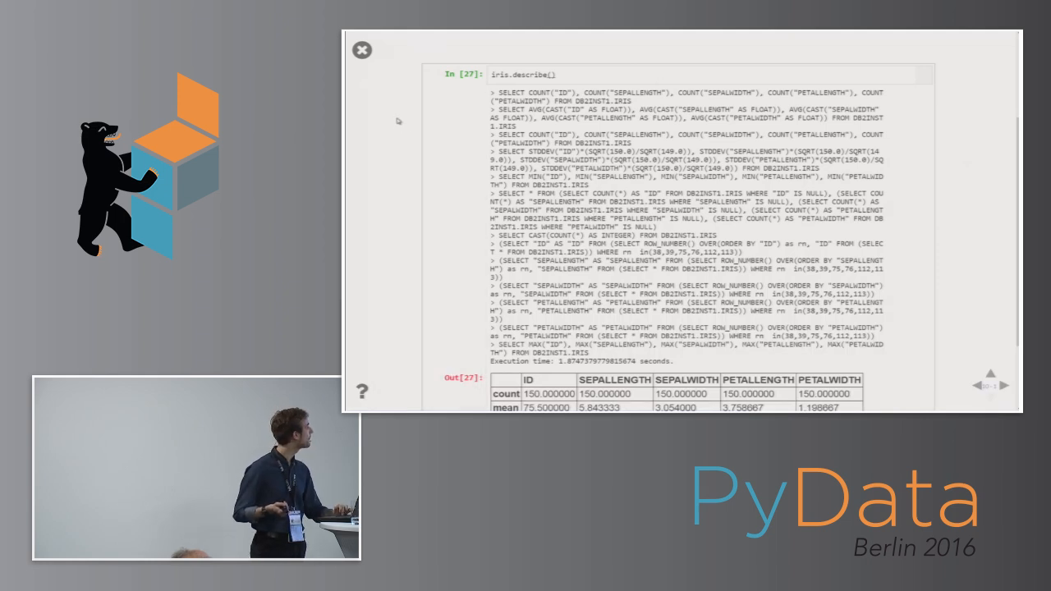
click(1002, 385)
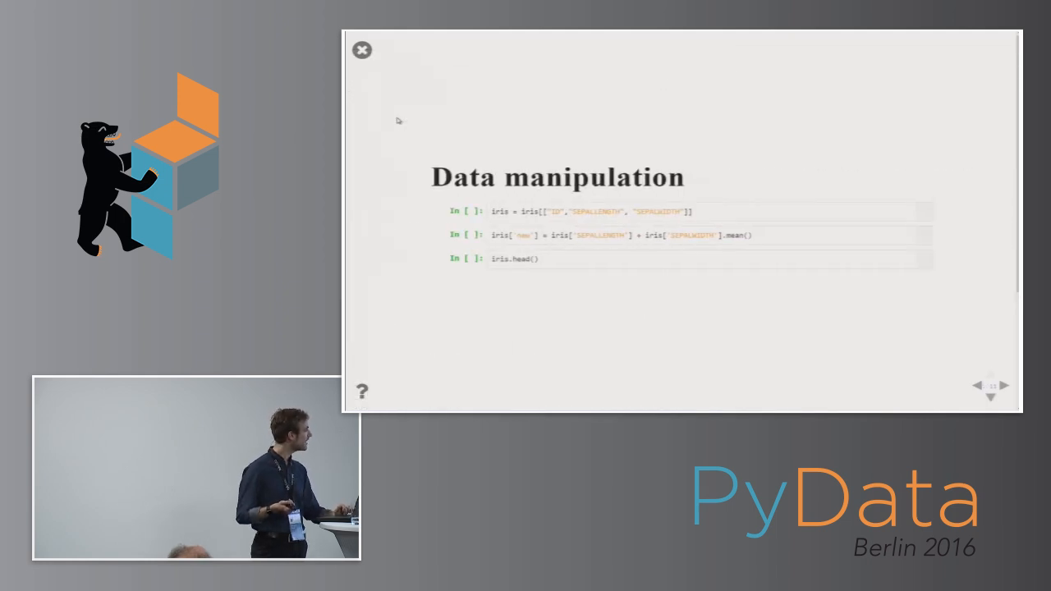
Step: Run the cells keeping ID and sepal columns and adding the 'new' column
click(673, 211)
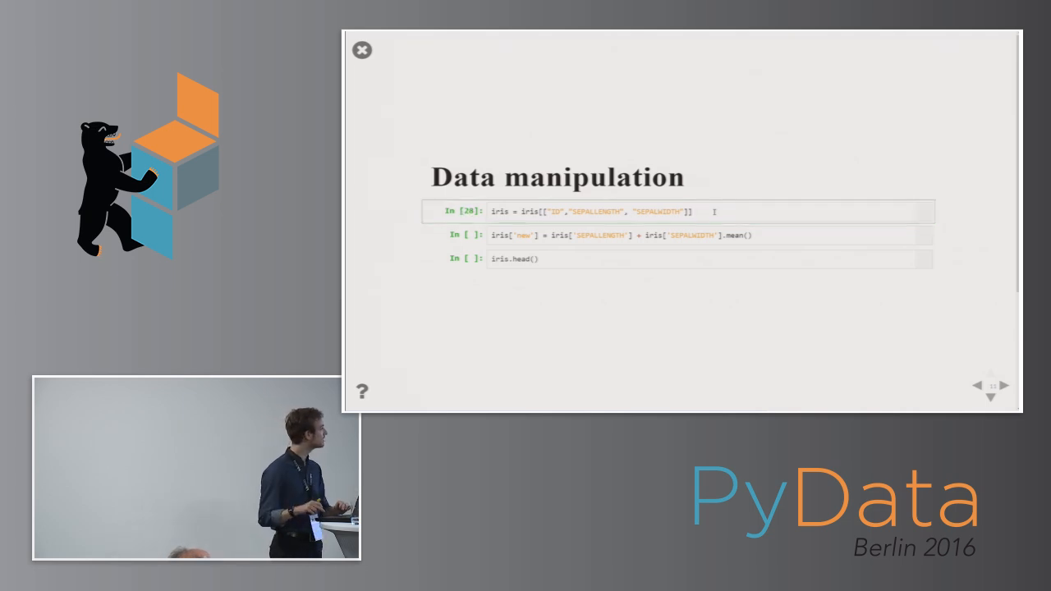
click(706, 235)
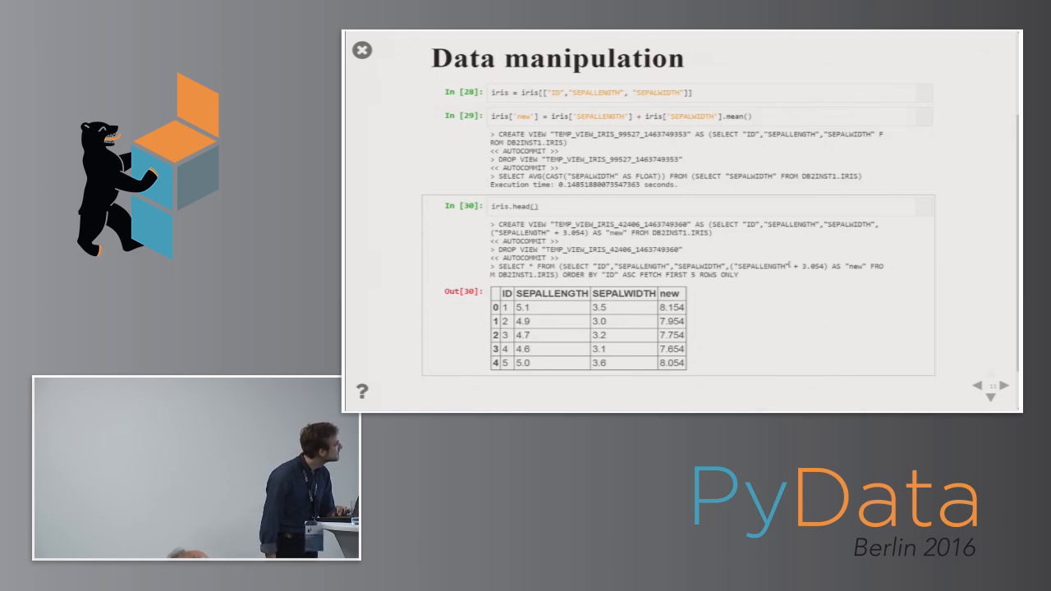
mouse_move(727, 156)
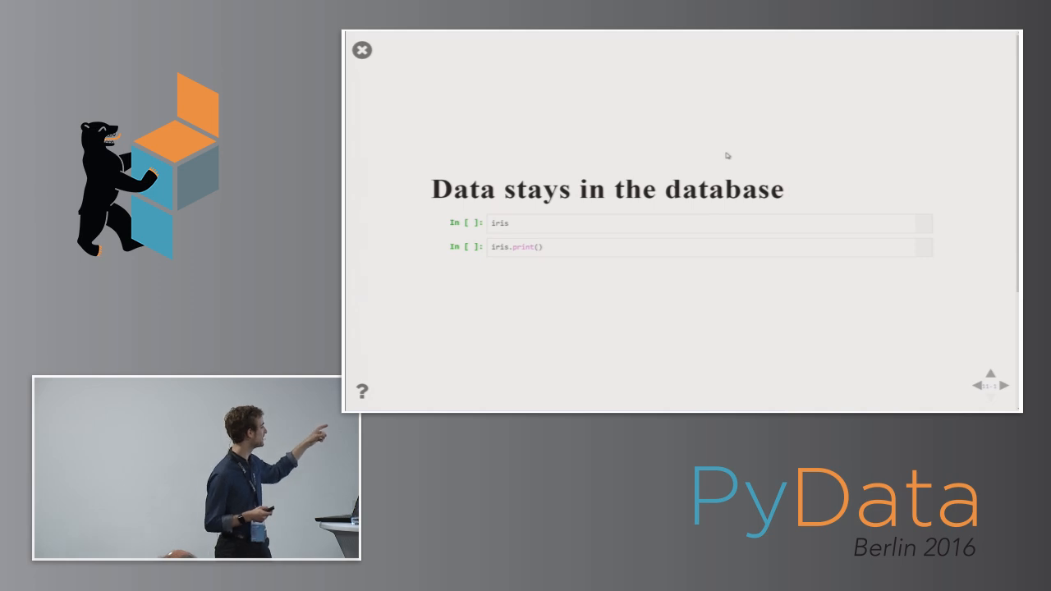
Step: Run the 'iris' cell to display the IdaDataFrame object
click(706, 223)
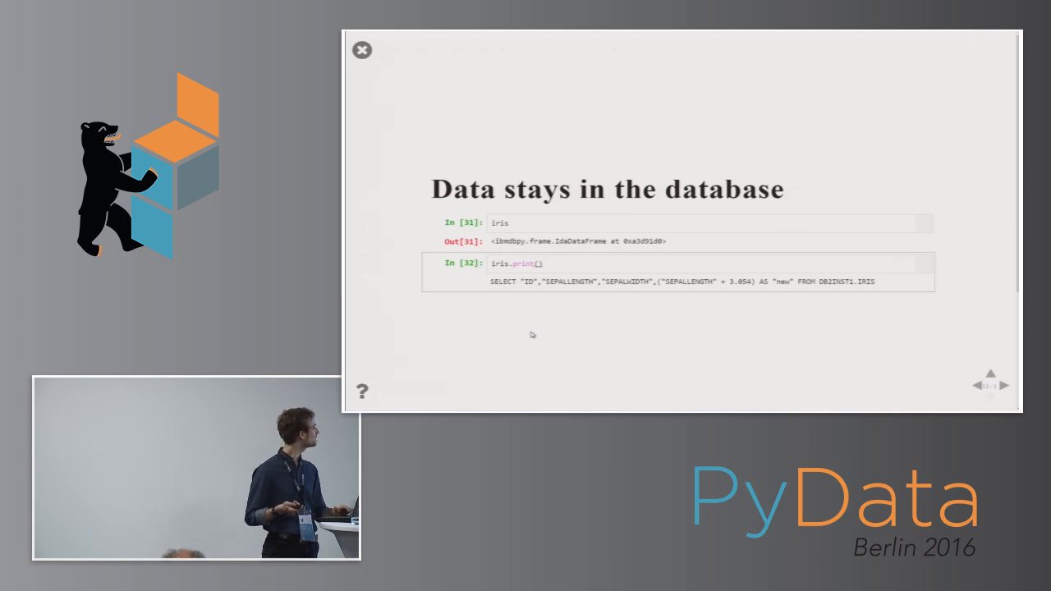
Step: Advance to the 'K-means Clustering' slide with the 3-cluster KMeans import cell
click(1003, 386)
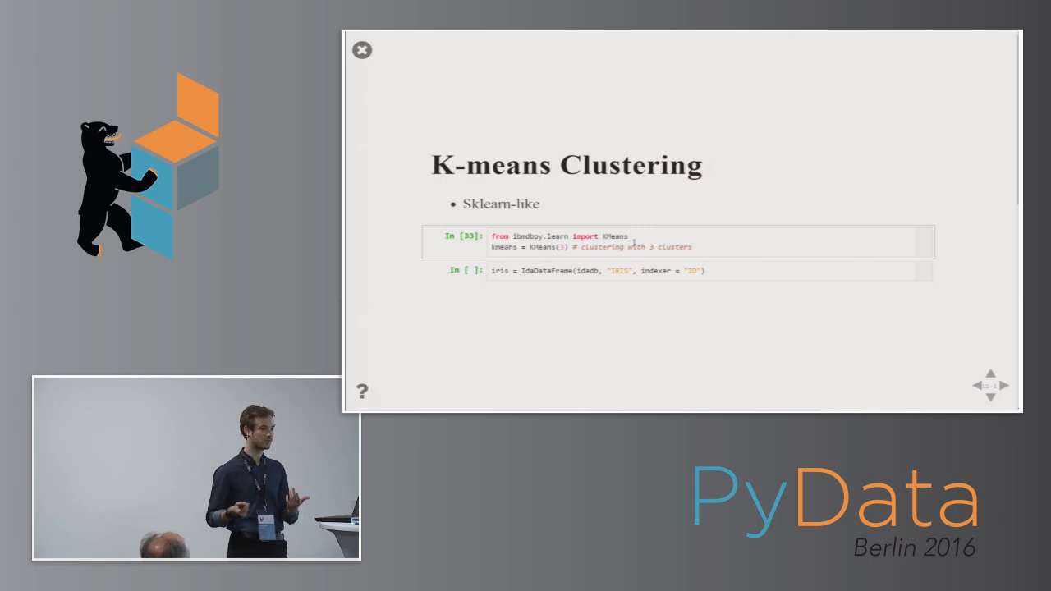
mouse_move(720, 293)
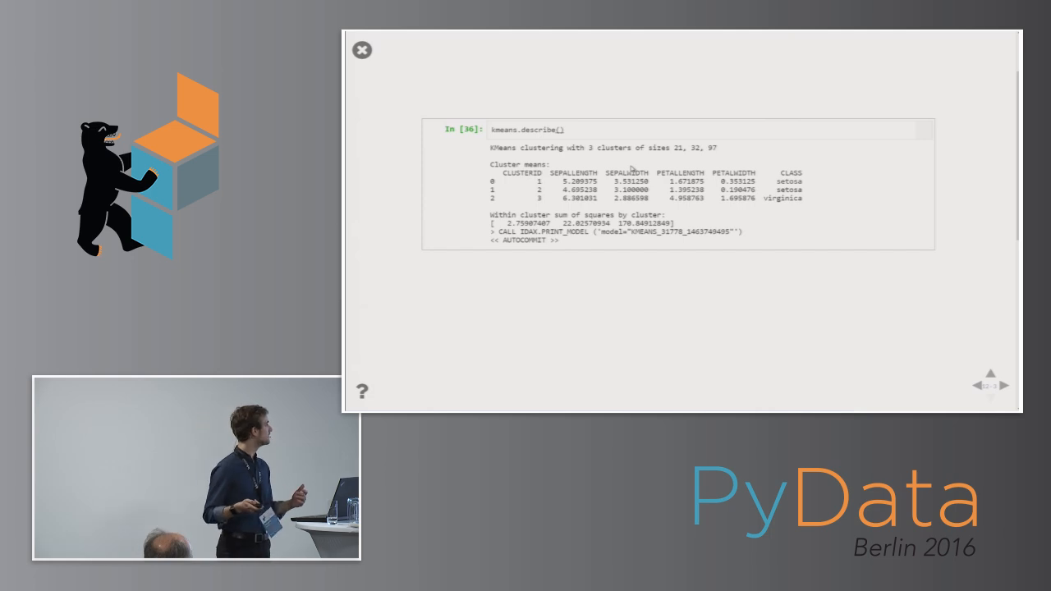
Step: Advance past the K-means summary to the 'Sneak preview' feature selection slide
click(1002, 385)
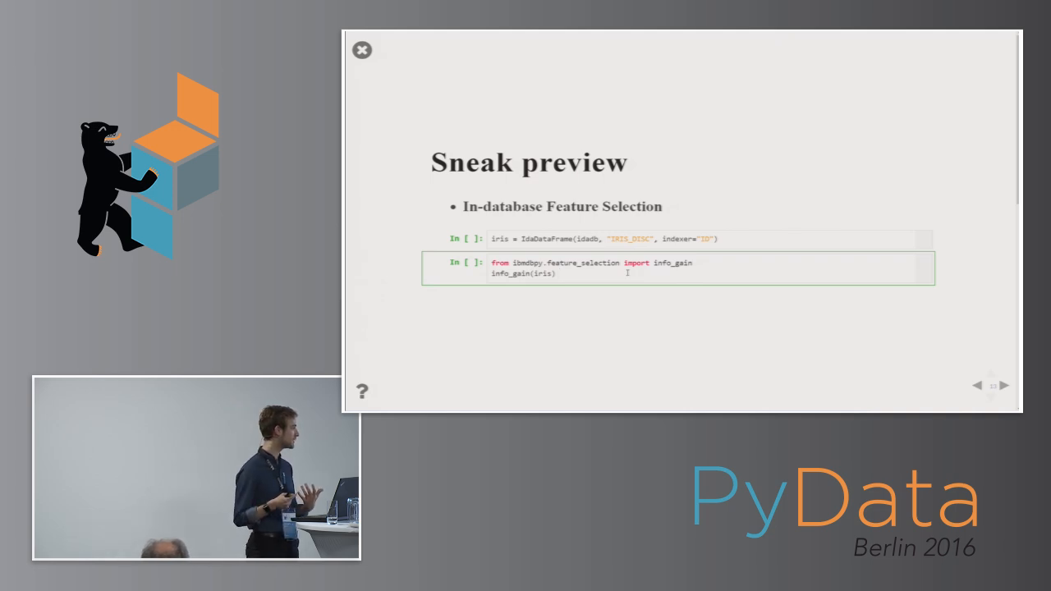
Step: Run the Sneak preview cells so info_gain(iris) prints its SELECT SUM(-a*LOG(a)) queries
click(677, 239)
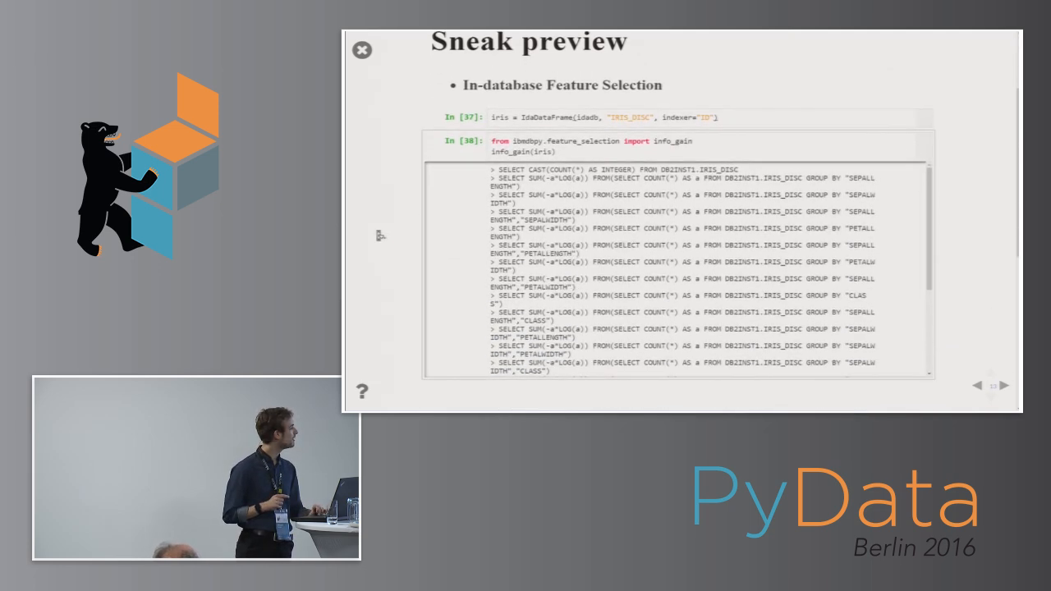
Step: Scroll through the info_gain output log of generated SQL queries
scroll(down, 3)
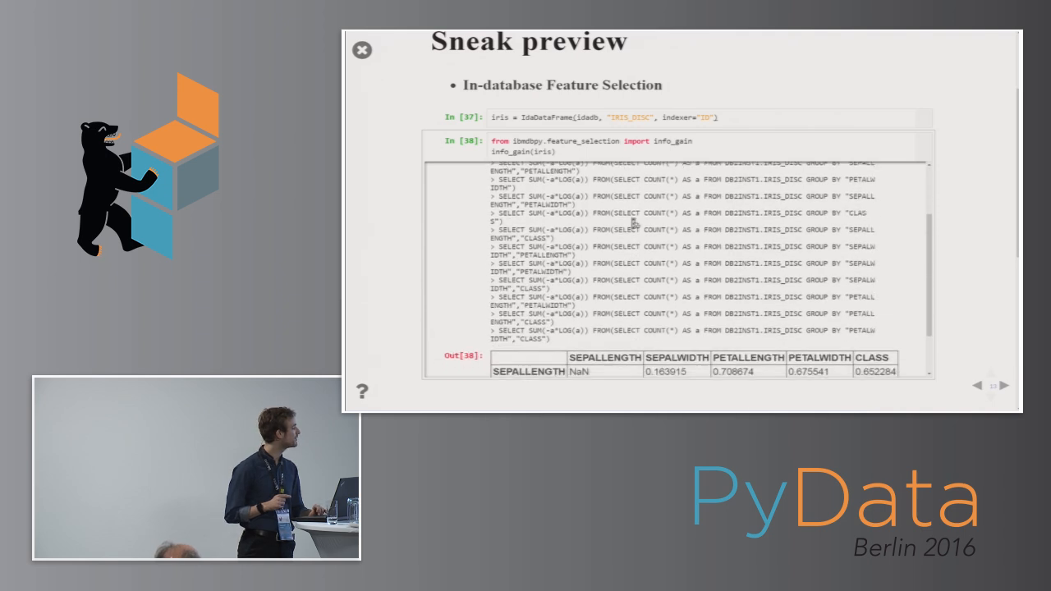
scroll(down, 3)
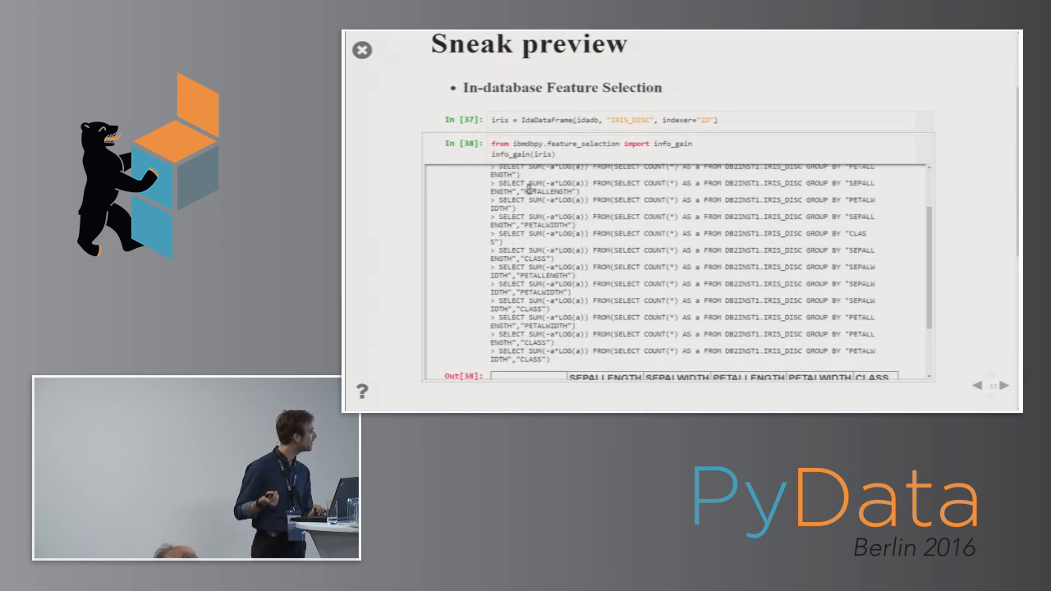
scroll(down, 3)
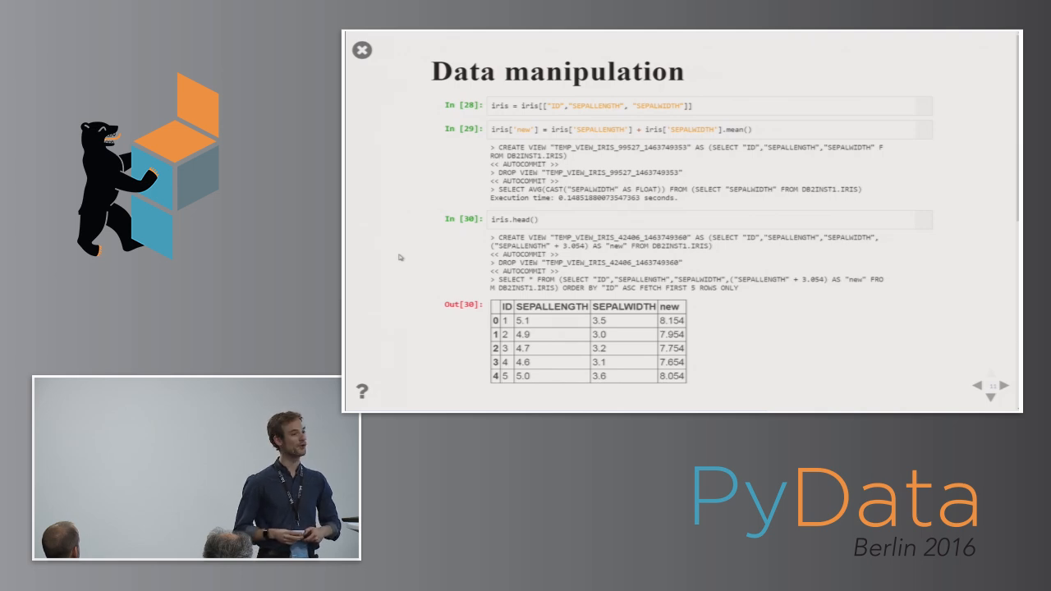
Step: Advance past the K-means Clustering slide to the 'Sneak preview' slide on info_gain feature selection
click(1002, 385)
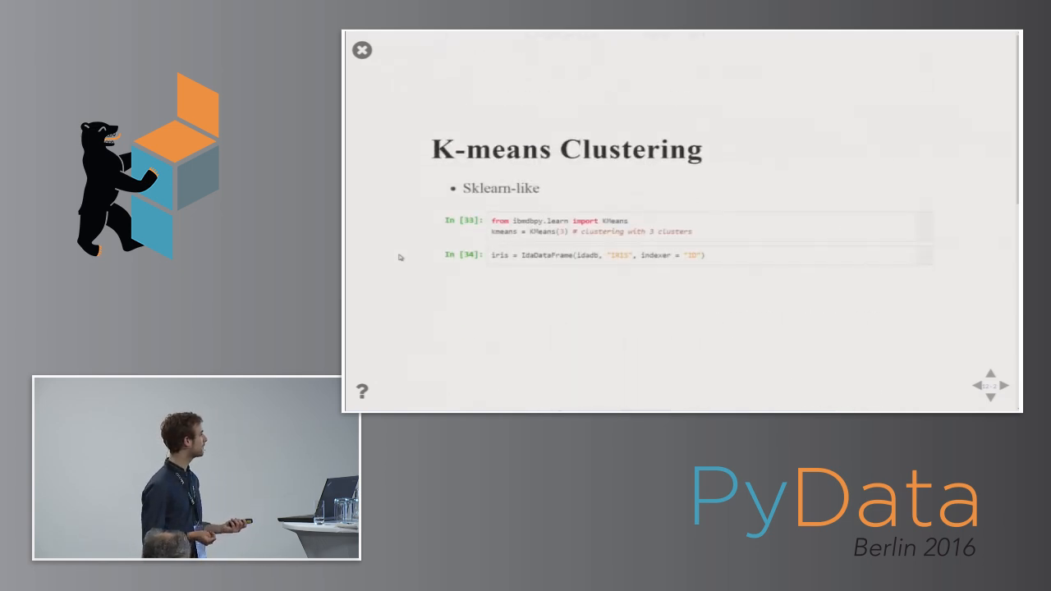
click(1003, 385)
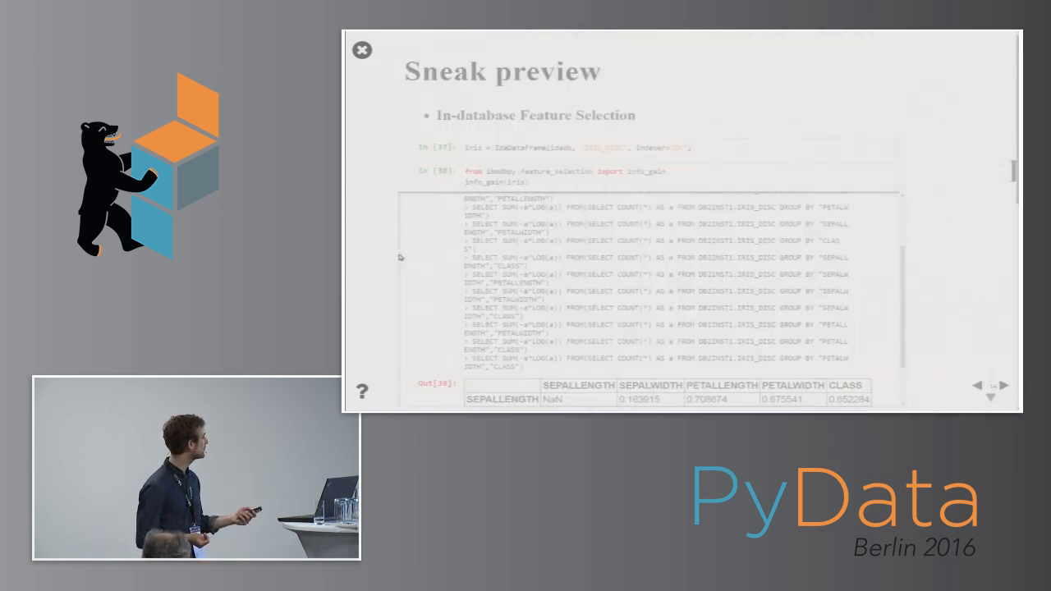